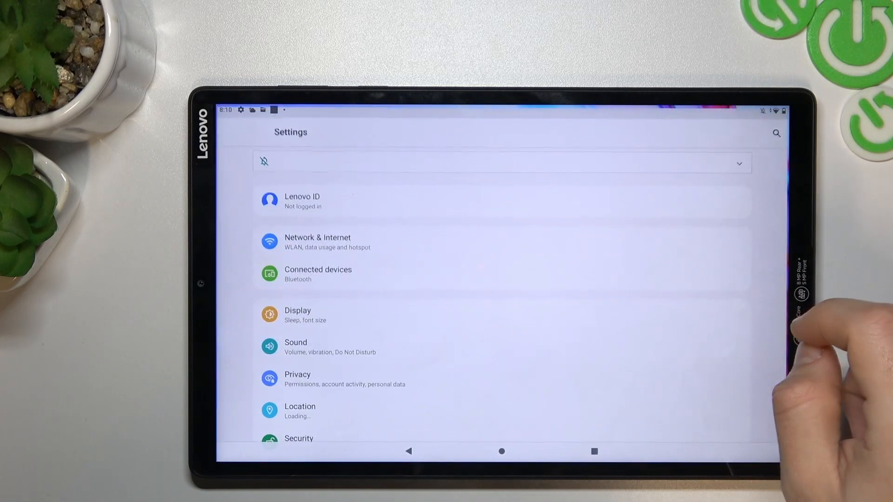
Step: Go to the Sound page in Settings and scroll until Sound enhancement is visible
{"action": "scroll", "scroll_direction": "down", "scroll_amount": 3}
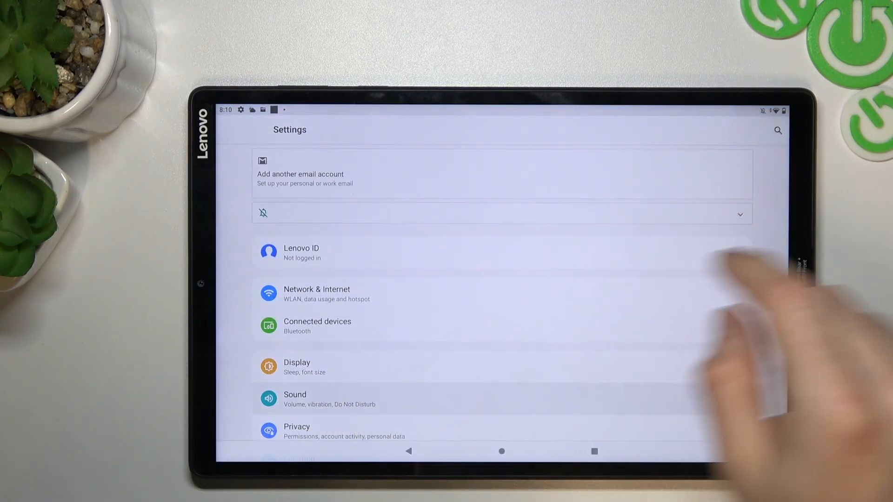
{"action": "left_click", "coordinate": [319, 399]}
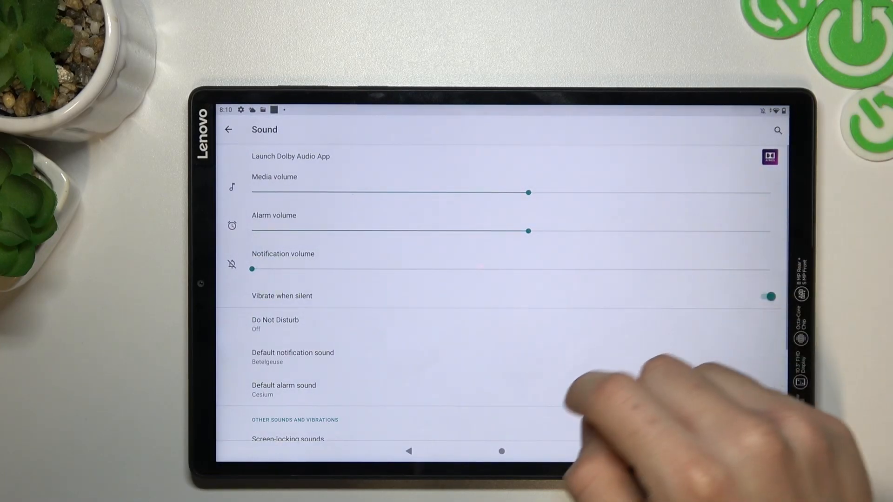
{"action": "scroll", "scroll_direction": "up", "scroll_amount": 3}
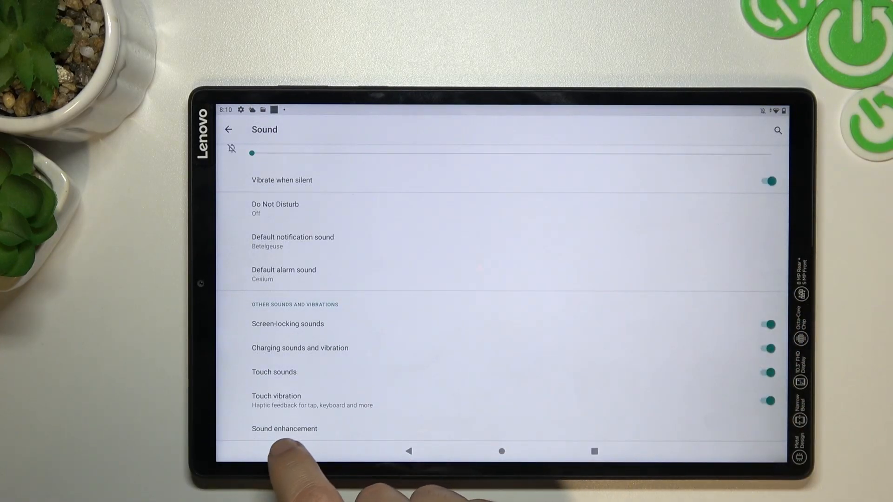
Step: Switch on the BesLoudness toggle in Sound enhancement, then return to Home
{"action": "left_click", "coordinate": [285, 429]}
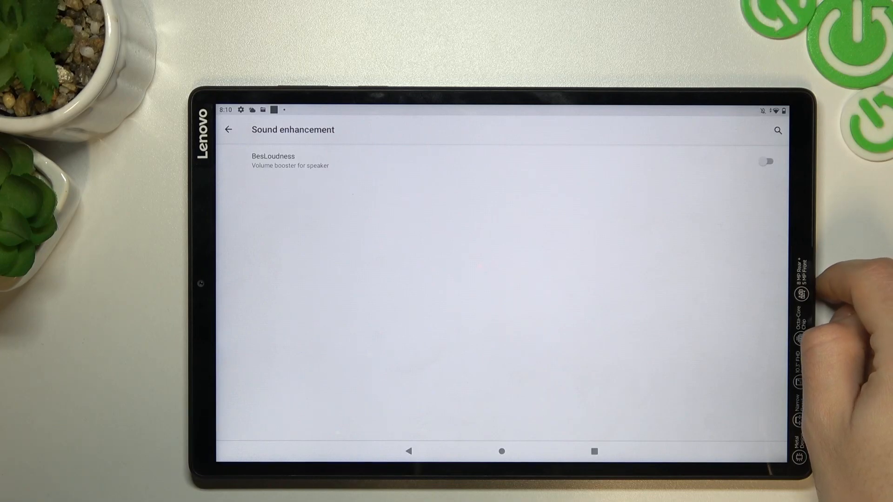
{"action": "left_click", "coordinate": [766, 162]}
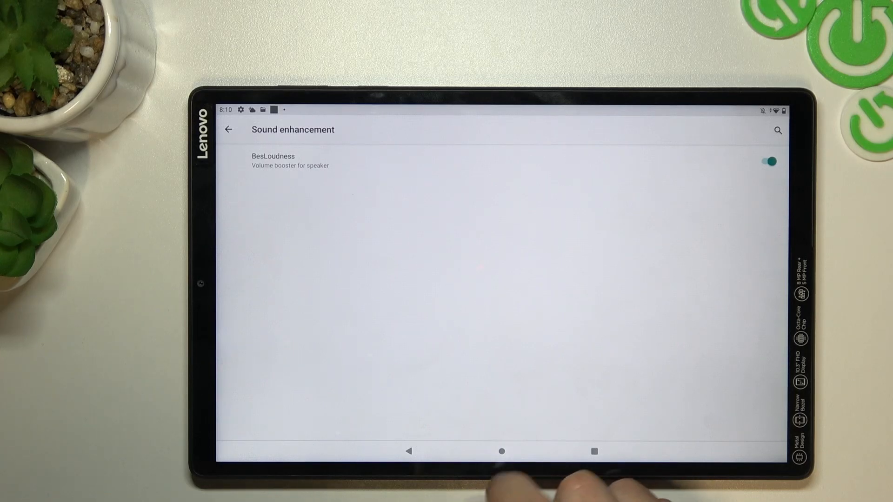
{"action": "left_click", "coordinate": [501, 451]}
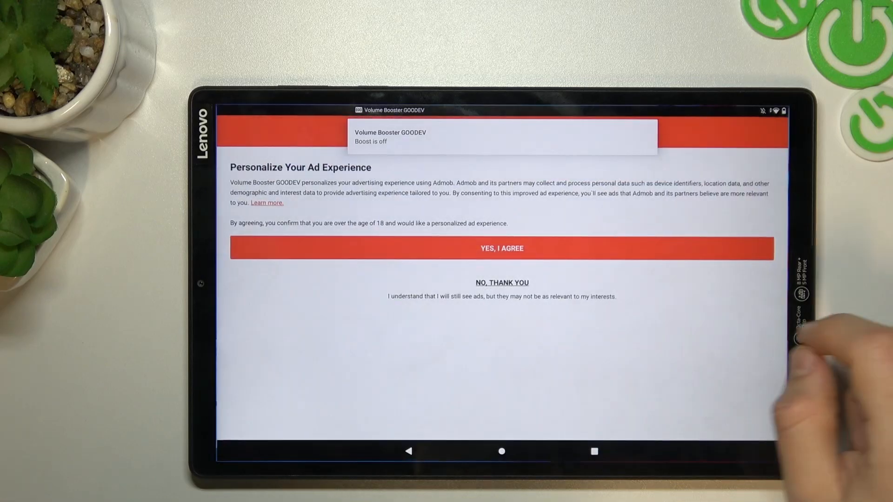
Step: Answer the Personalize Your Ad Experience prompt and close the consent window
{"action": "left_click", "coordinate": [501, 282]}
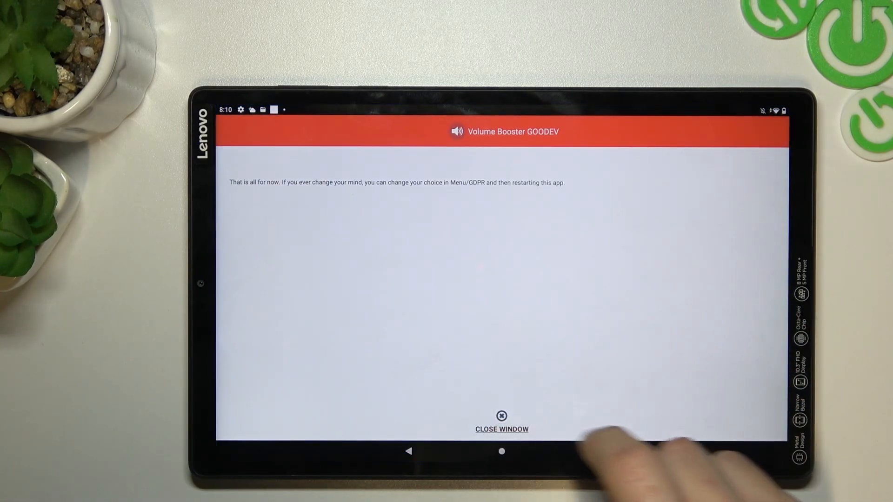
{"action": "left_click", "coordinate": [502, 429]}
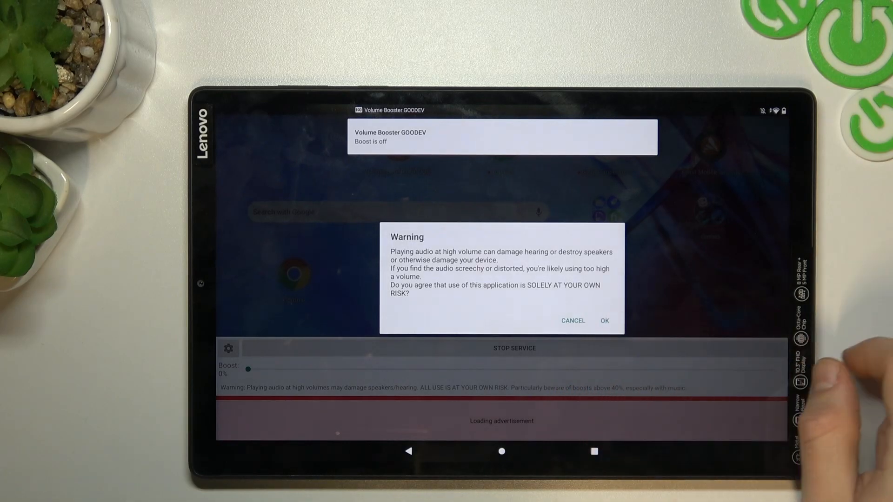